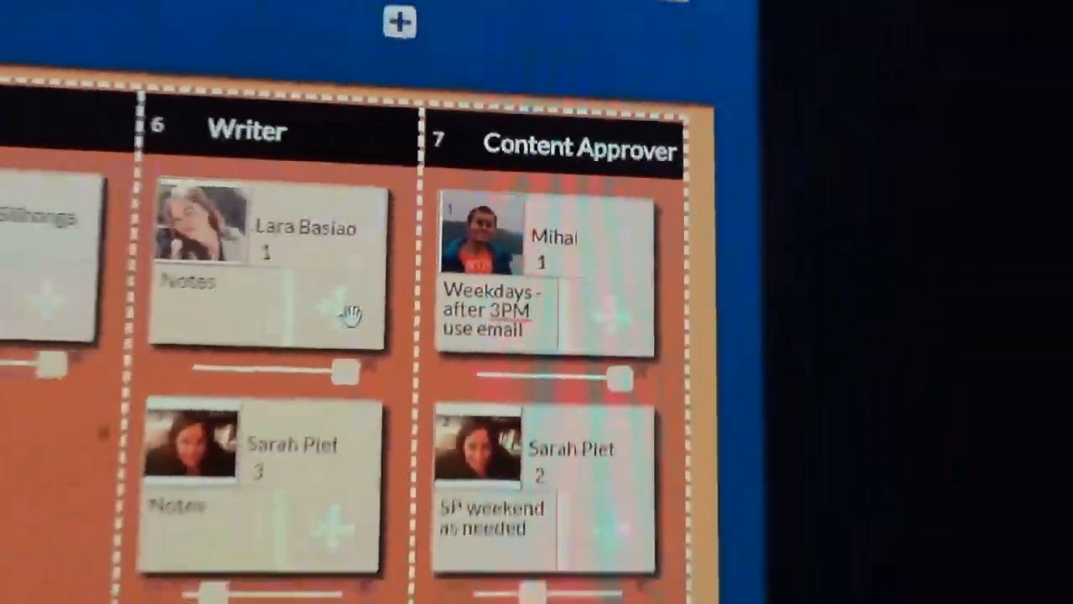
pyautogui.scroll(-3)
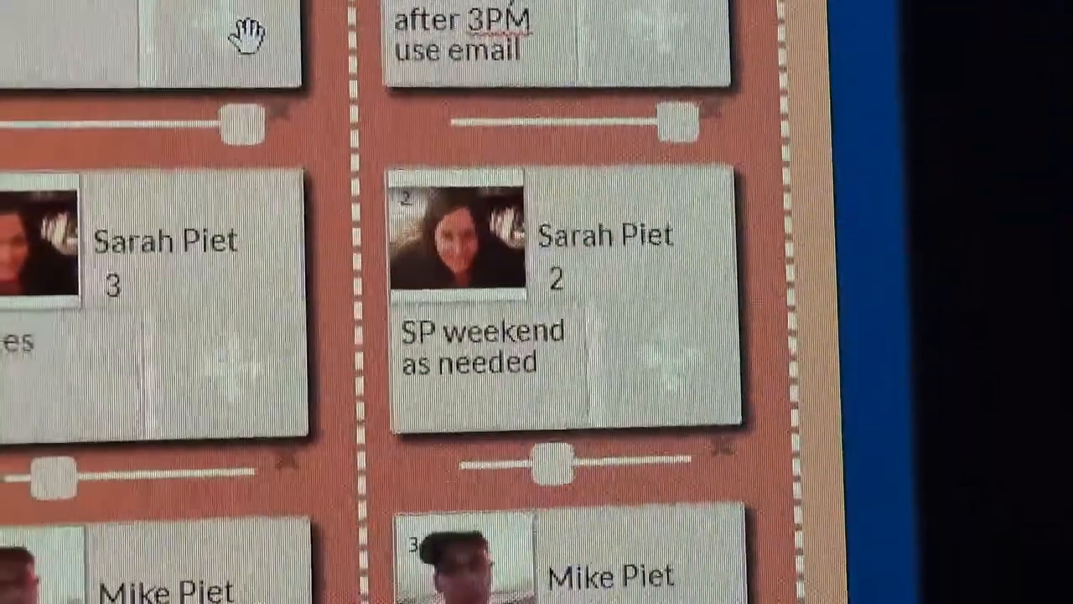